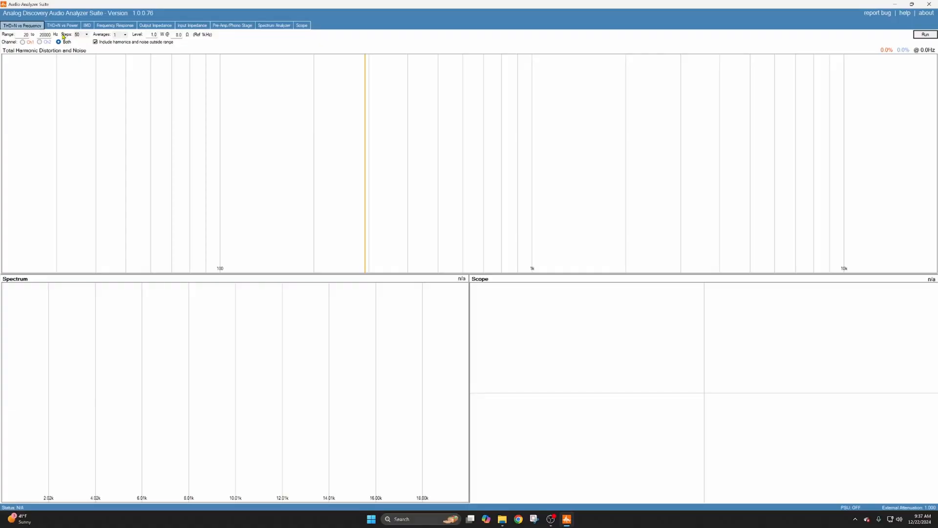
Step: Run the THD+N vs Power sweep on both channels from 10 mW to 10 W
click(62, 25)
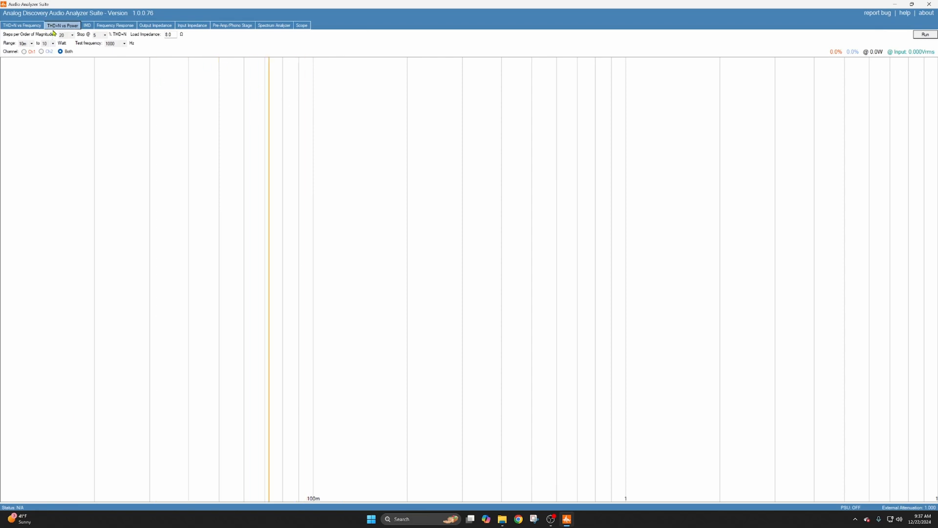
click(925, 35)
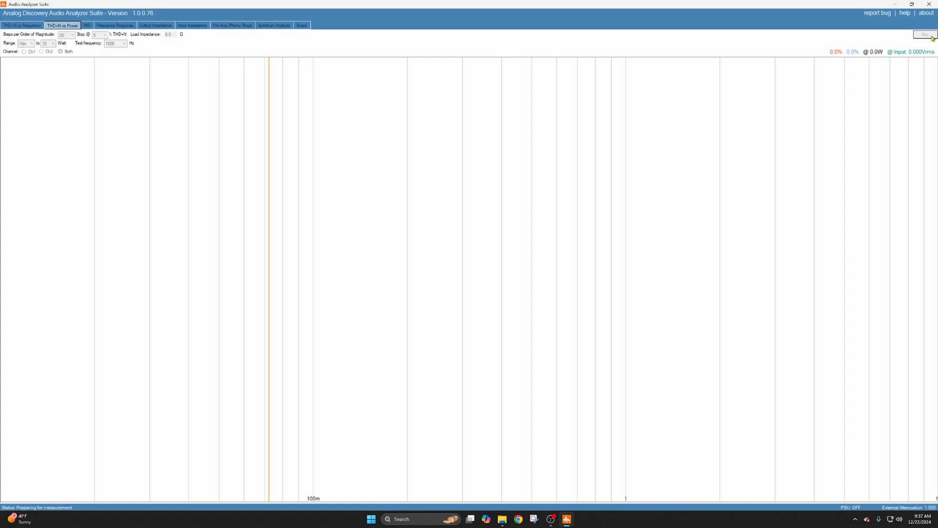
click(924, 34)
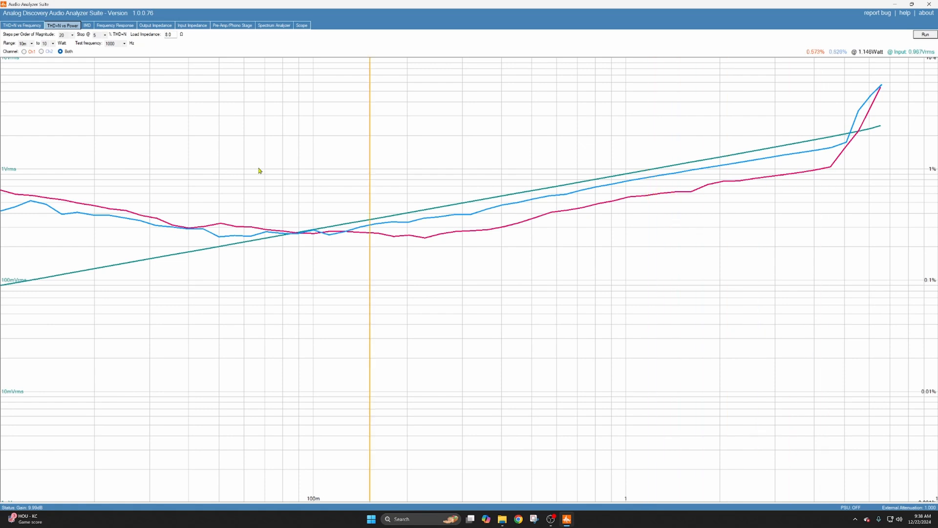
Step: Sweep both channels' frequency response from 20 Hz to 20 kHz at 1.1 Vrms
click(116, 25)
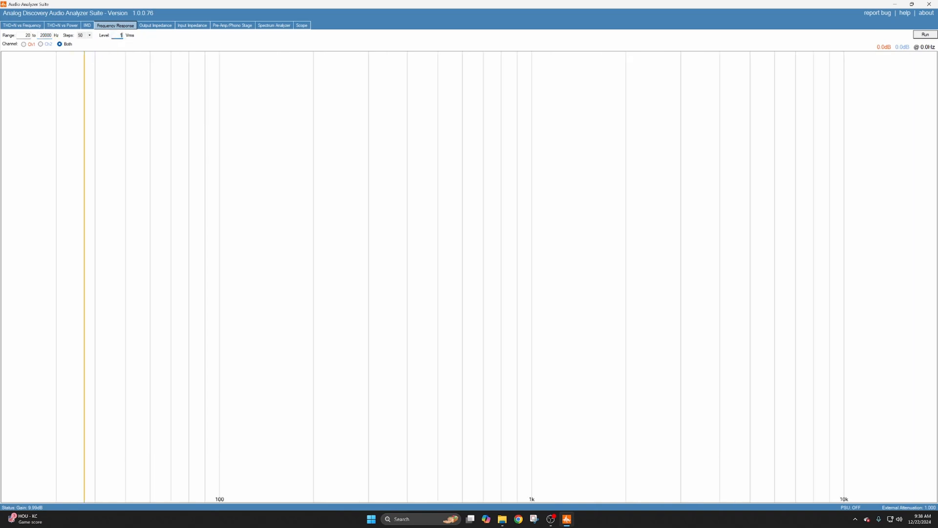
text(1.1)
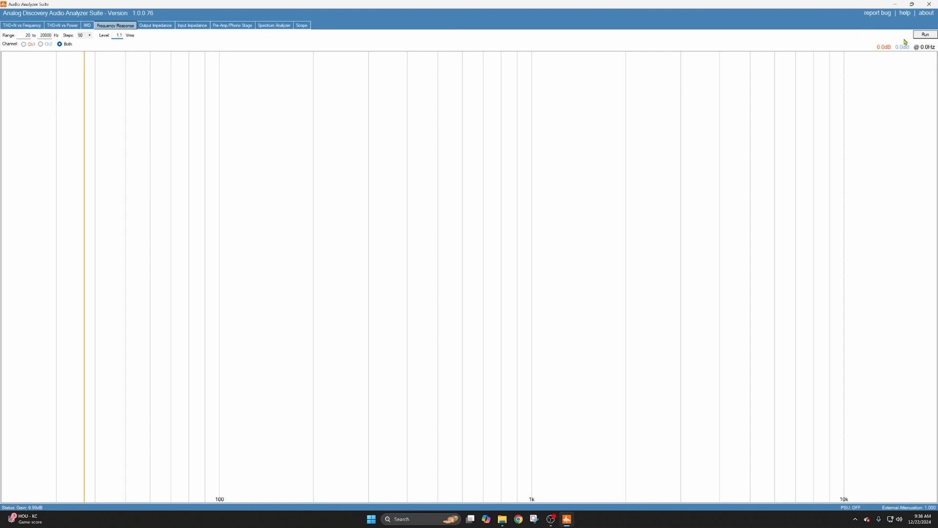
click(927, 34)
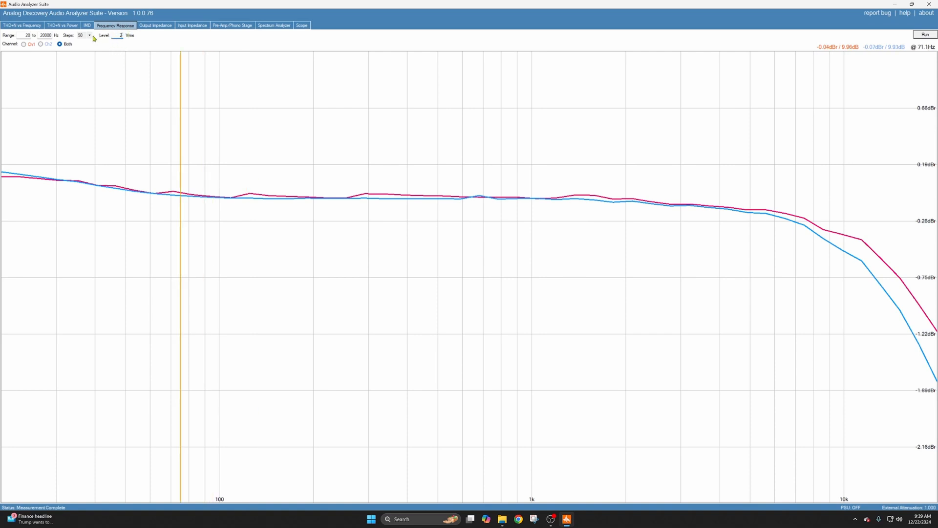
Step: Review the THD+N vs Power curves, then rerun the frequency response sweep at 2 Vrms
click(63, 25)
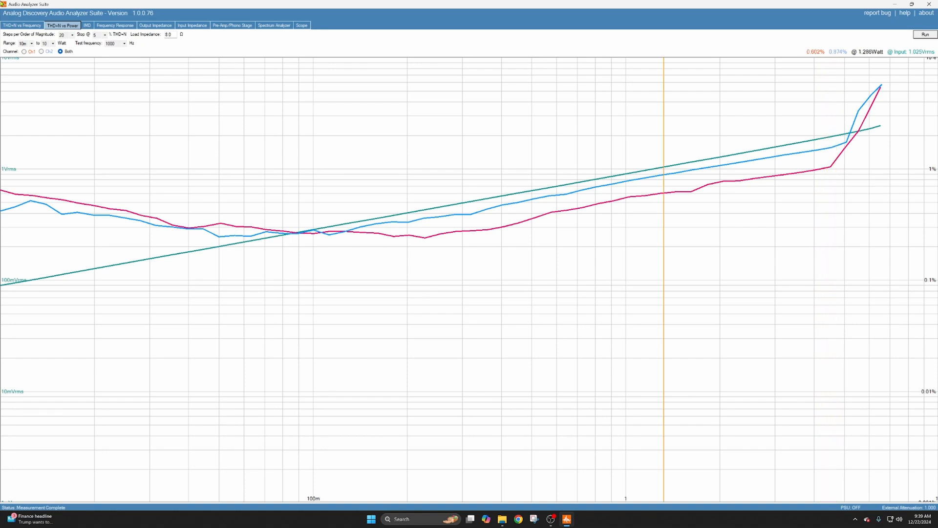
click(112, 25)
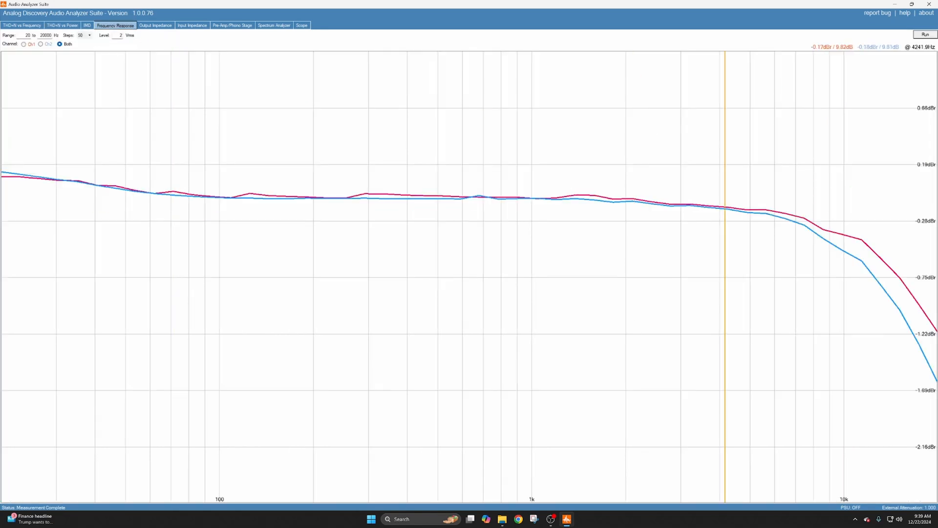
click(926, 33)
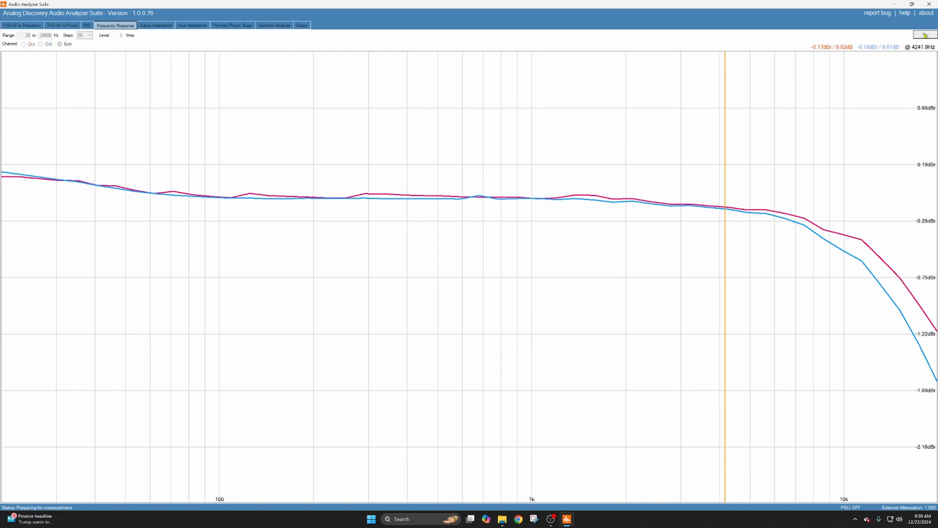
click(924, 34)
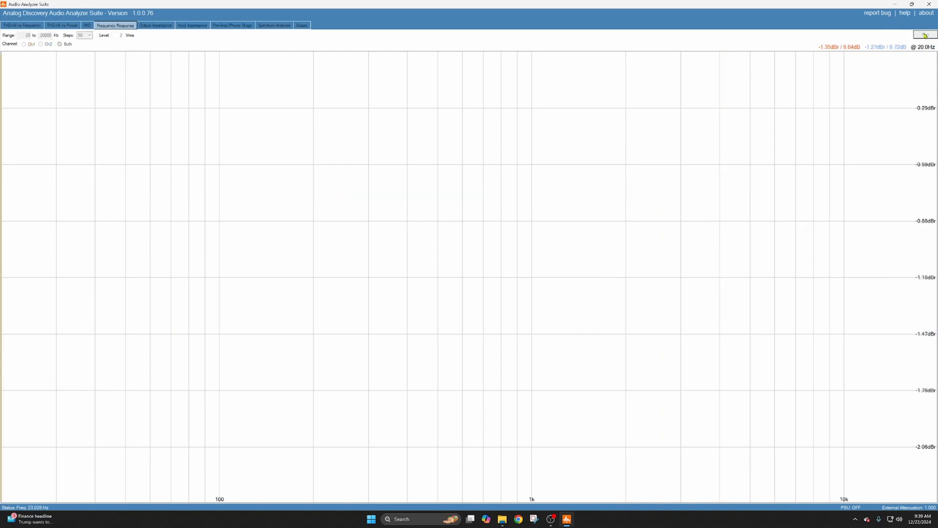
click(924, 34)
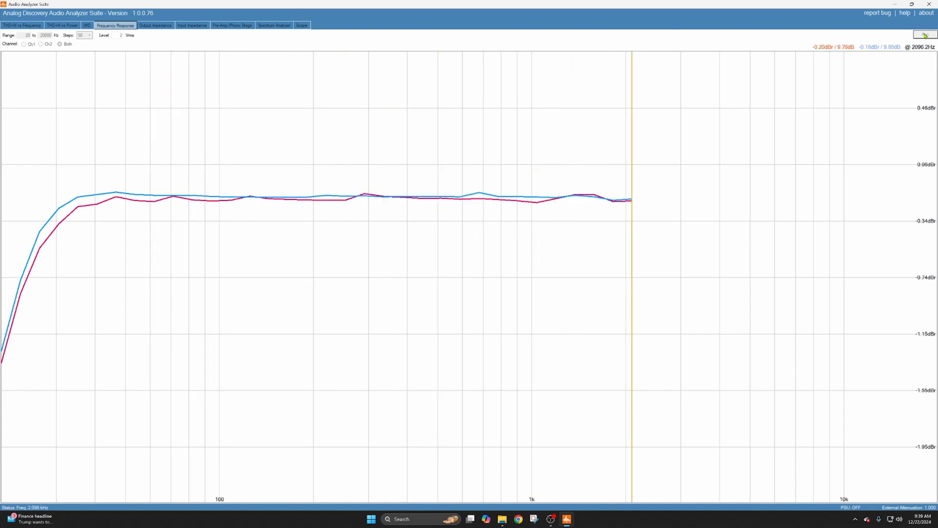
click(925, 34)
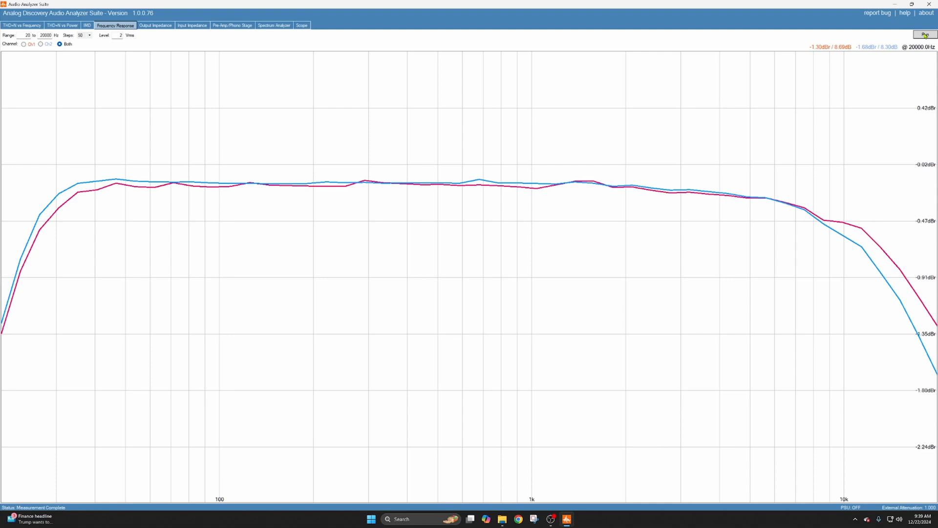
Step: Show the THD+N vs Power results, reading about 0.62% and 0.98% near 1.6 W
click(62, 25)
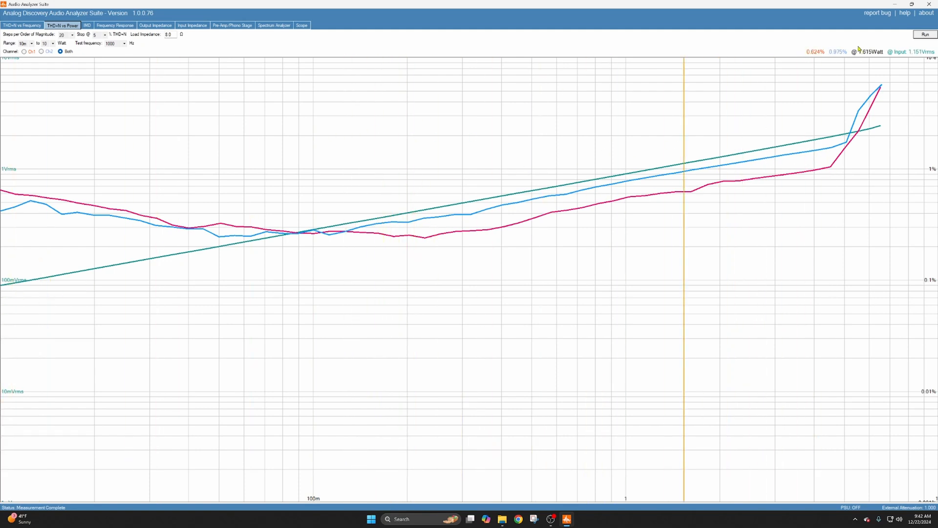
Step: Rerun the THD+N vs Power sweep until both channels plot near 0.1% at mid power
click(927, 34)
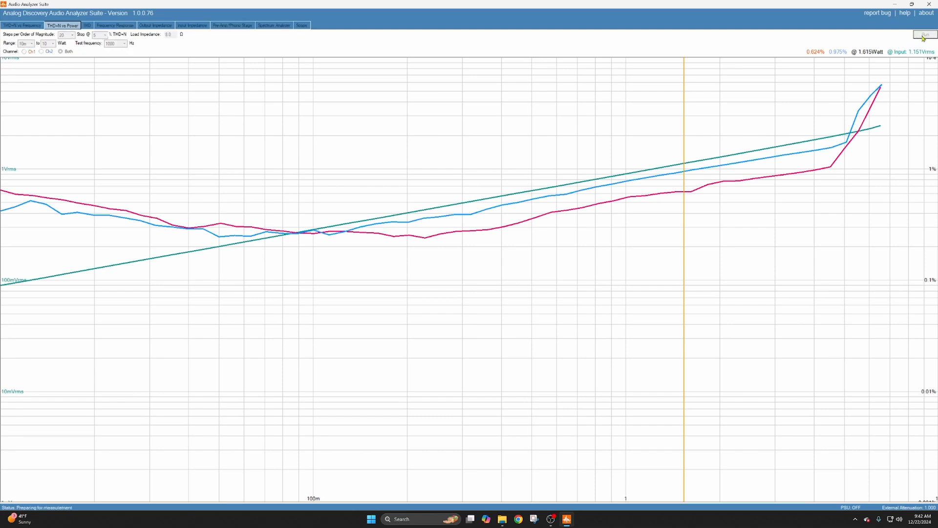
click(922, 36)
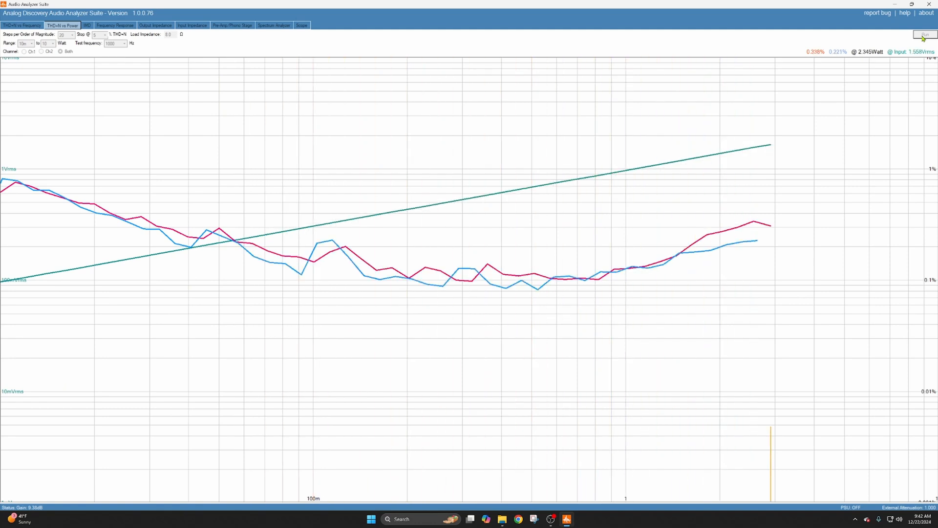
click(926, 33)
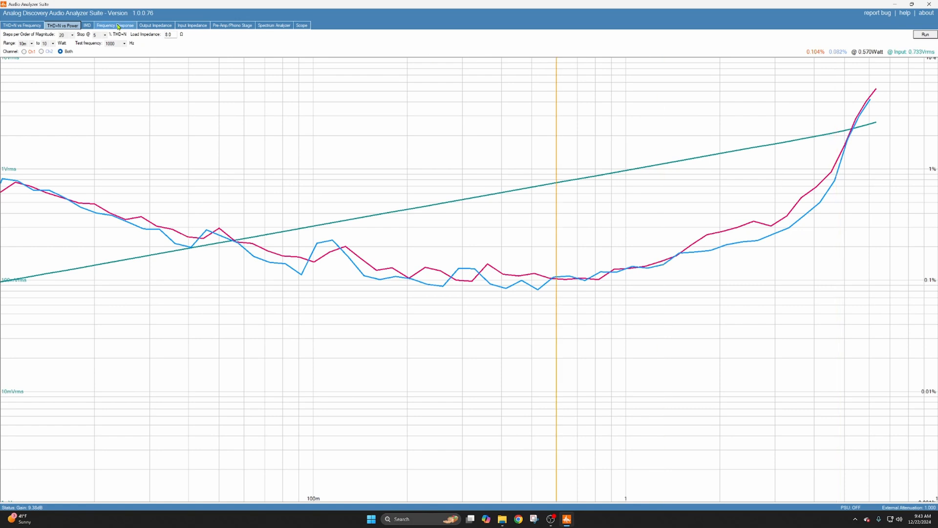
Step: Run a frequency response sweep at 1.1 Vrms, showing channels about 0.4 dB apart
click(114, 25)
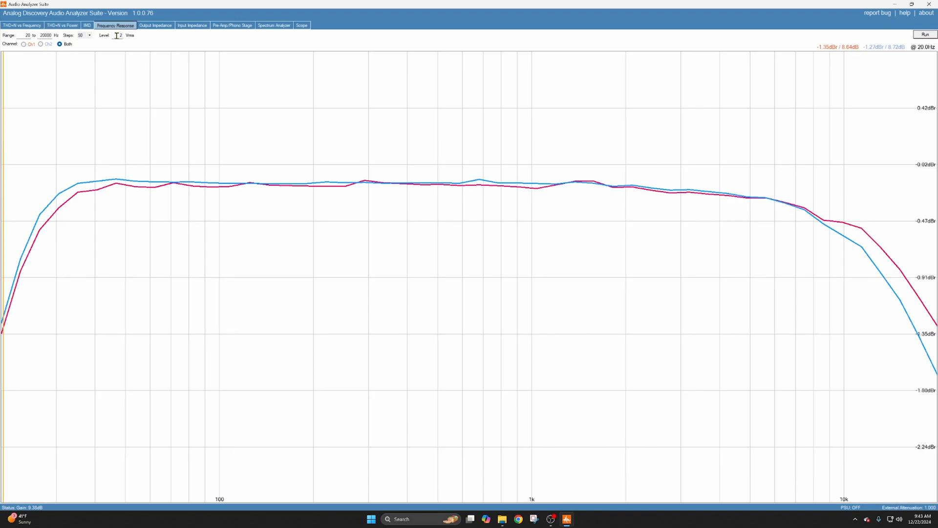
text(1.1)
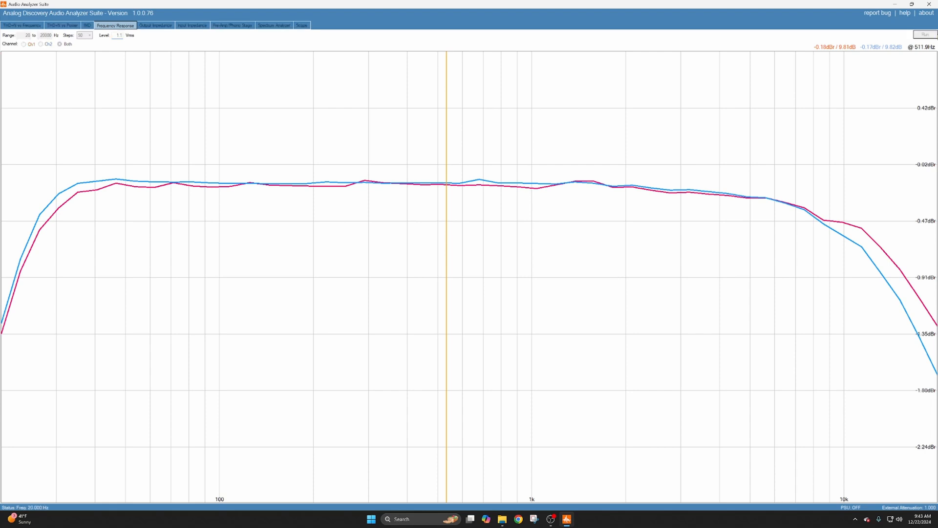
click(927, 33)
text(2)
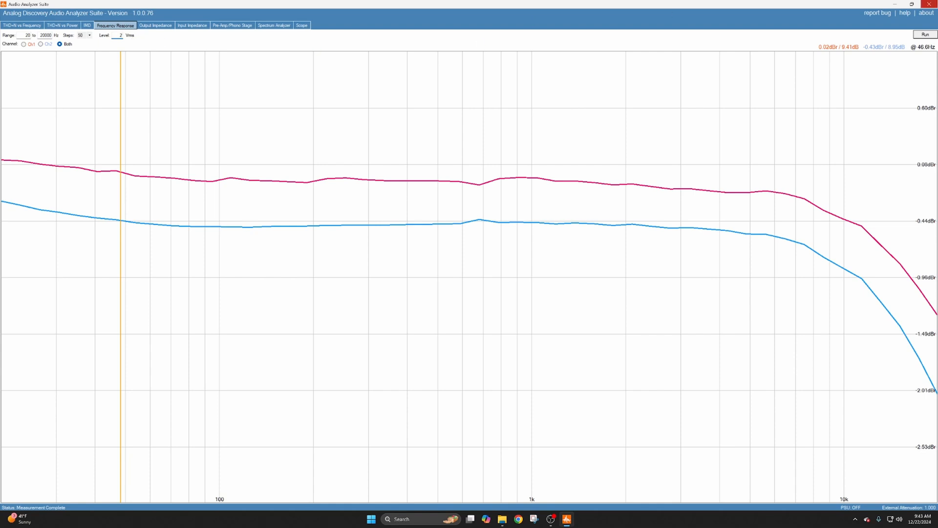
Step: Run another 2 Vrms frequency sweep showing bass rolloff and a 0.5 dB channel gap
click(928, 34)
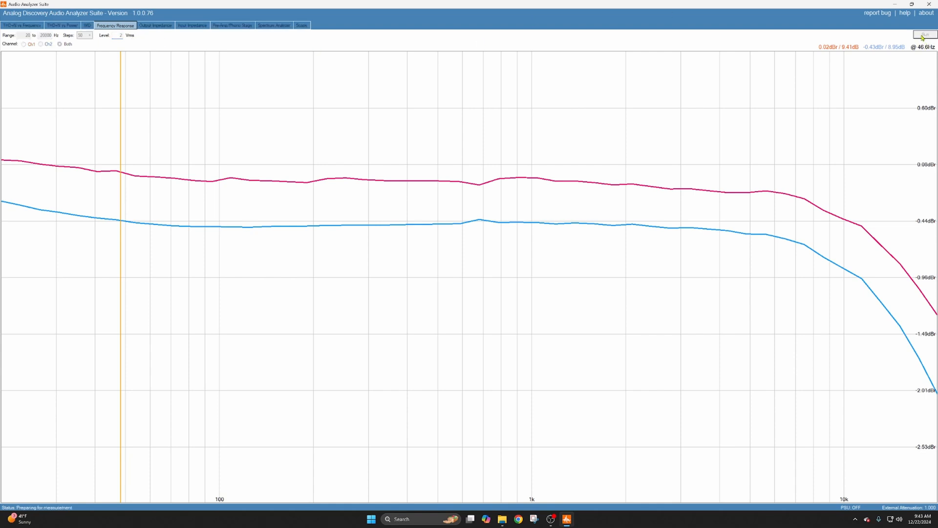
click(923, 34)
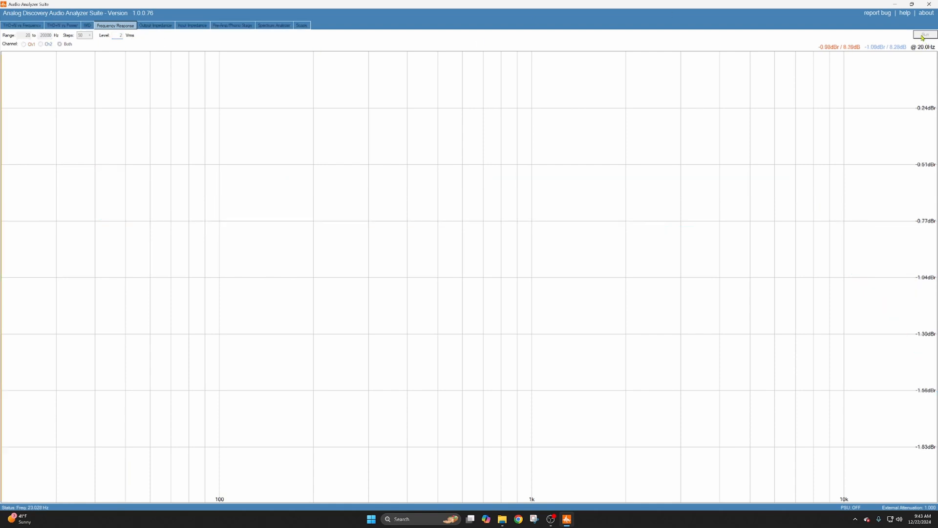
click(925, 33)
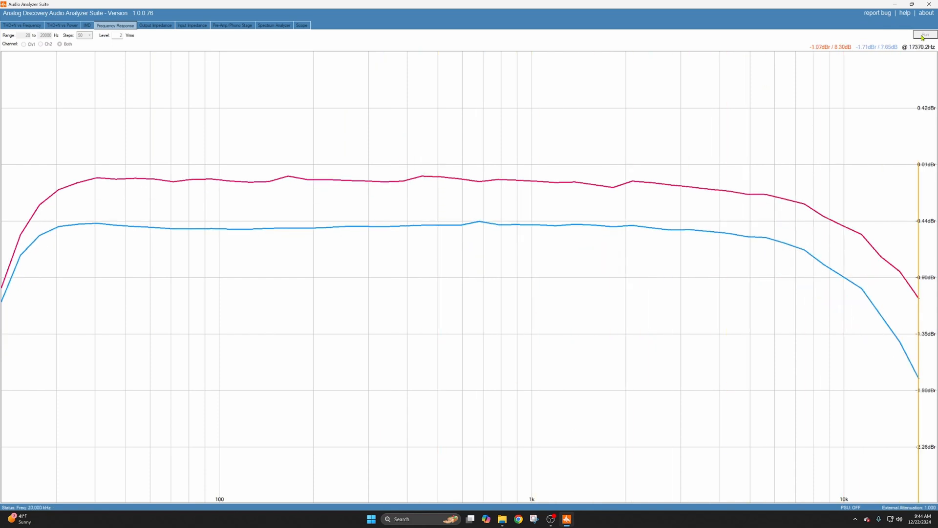
click(926, 34)
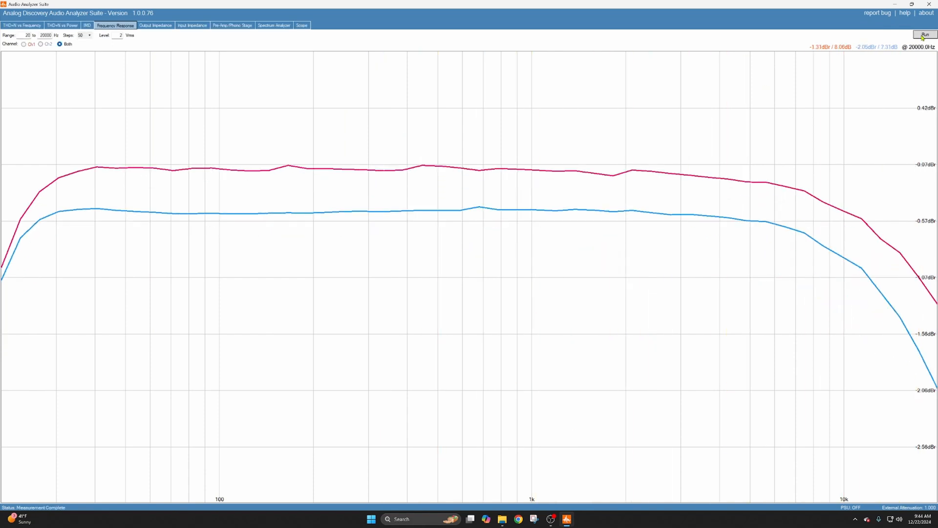